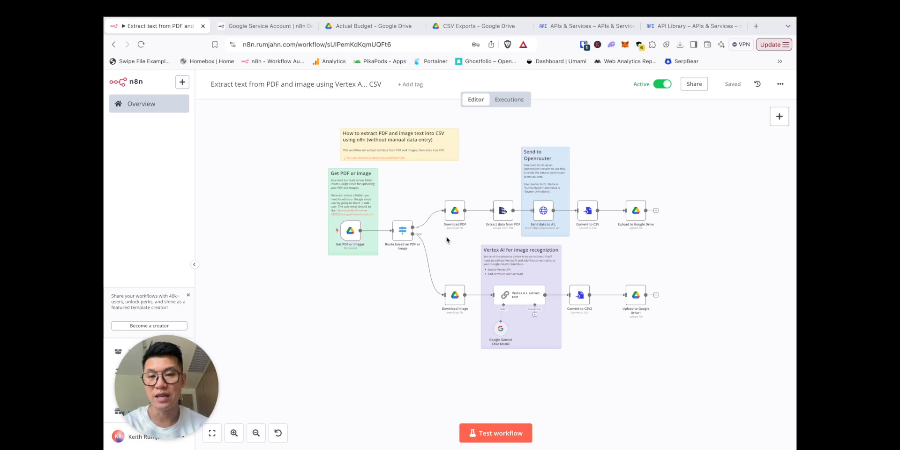
mouse_move(389, 322)
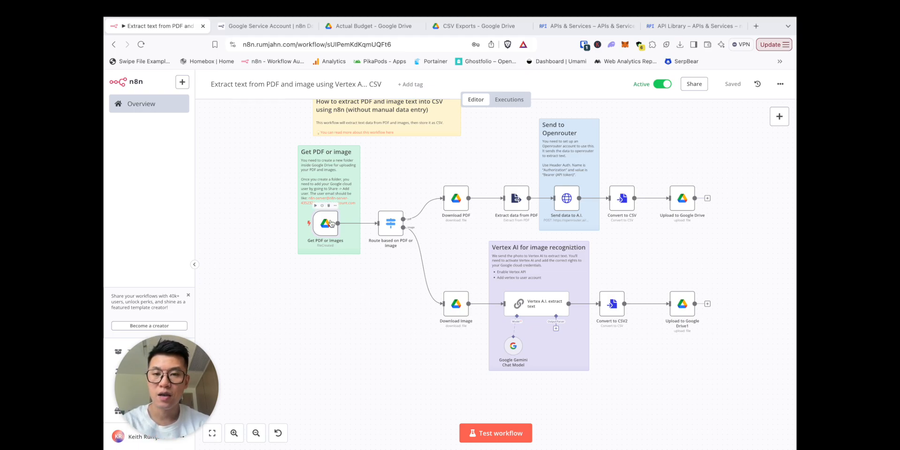
mouse_move(389, 230)
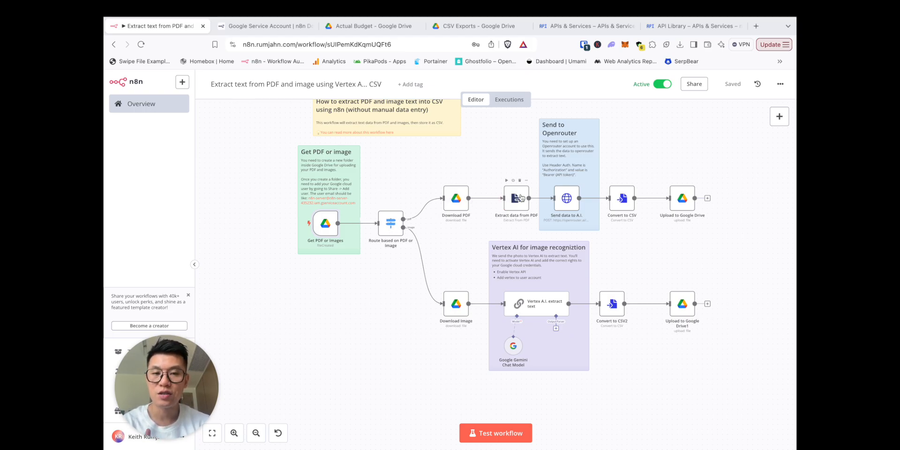
mouse_move(572, 196)
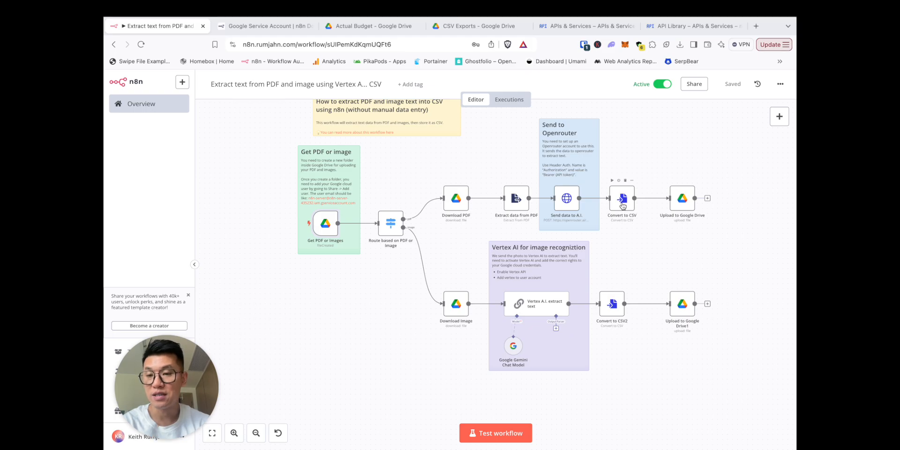
mouse_move(467, 249)
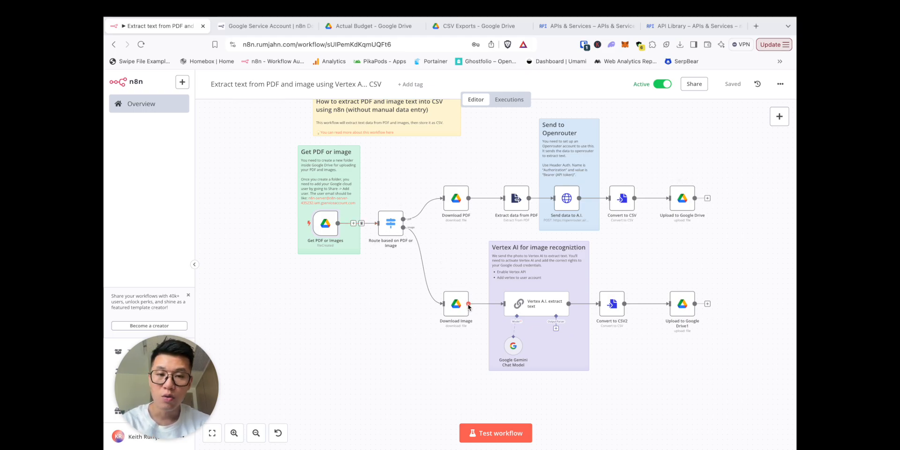
mouse_move(535, 312)
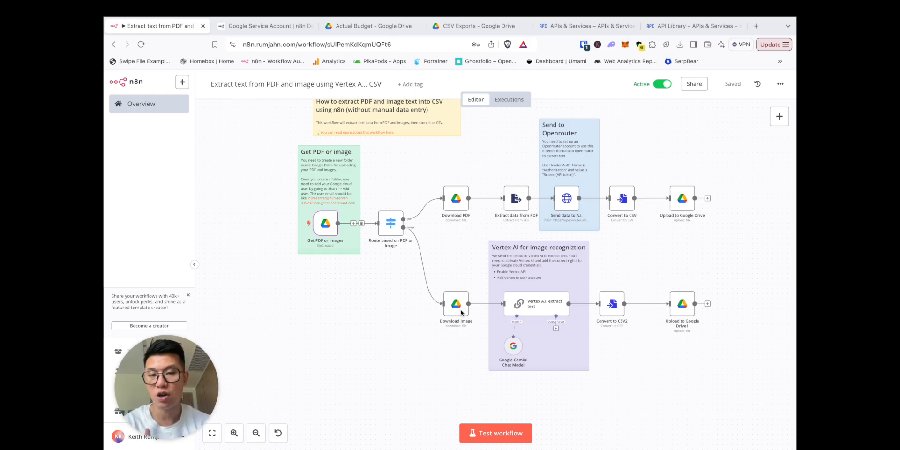
mouse_move(476, 331)
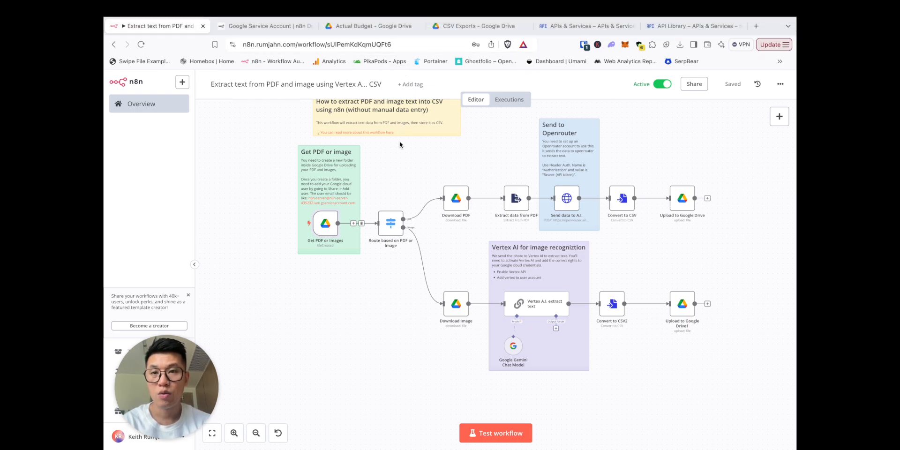
mouse_move(407, 159)
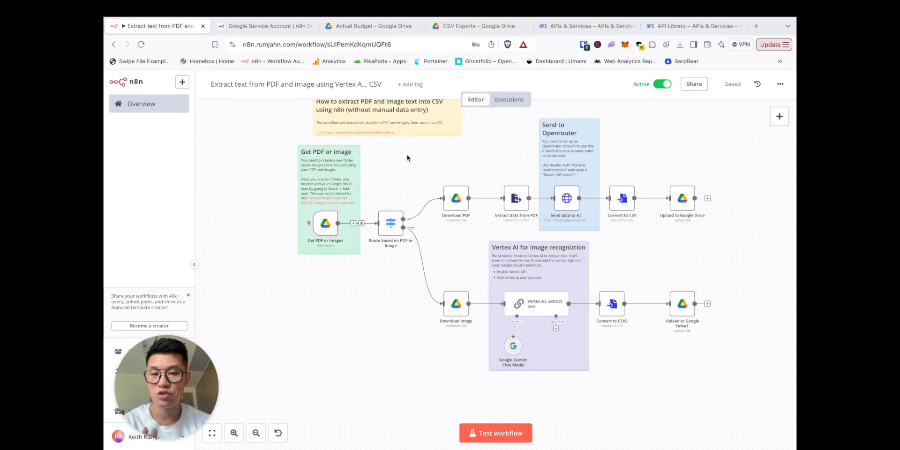
mouse_move(410, 167)
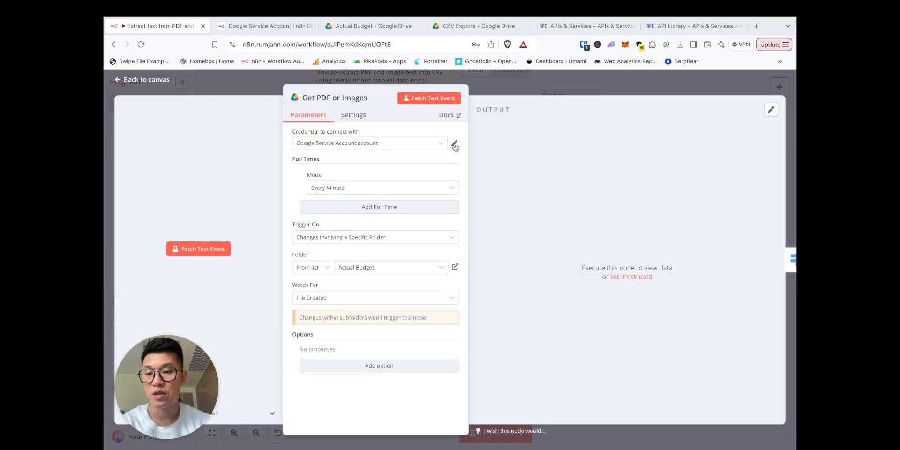
Open the Google service account credential's setup docs and the Google Cloud credentials list
left_click(455, 143)
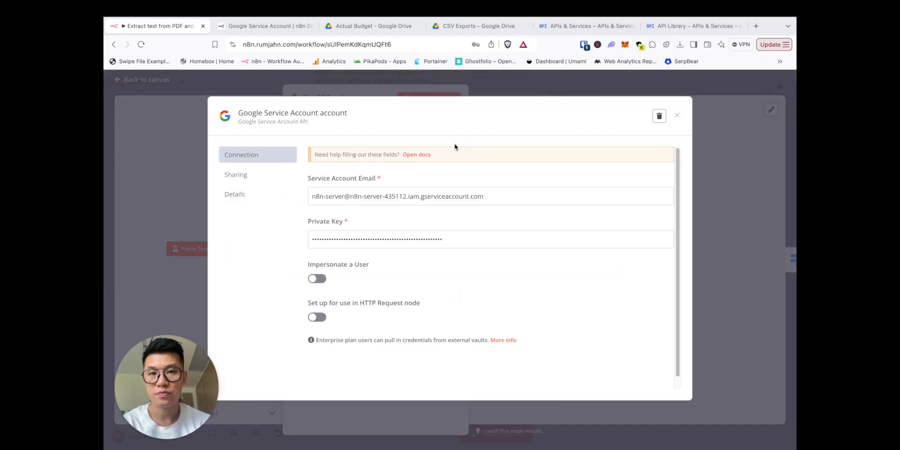
left_click(416, 154)
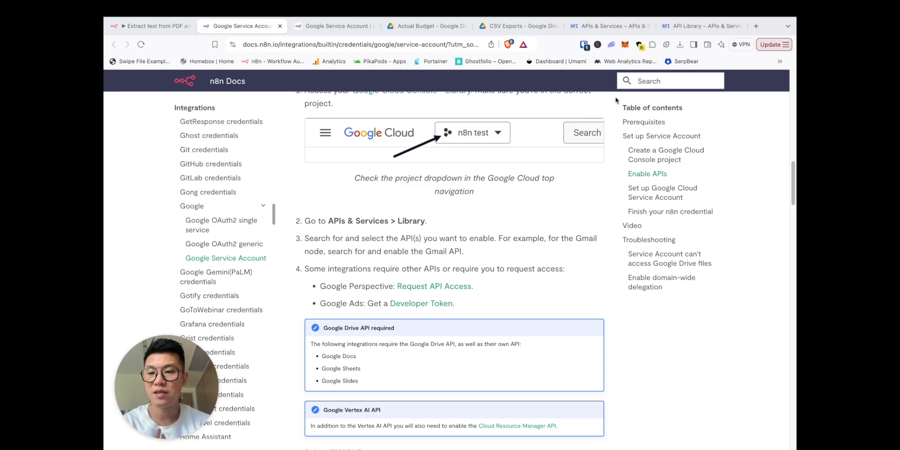
left_click(608, 25)
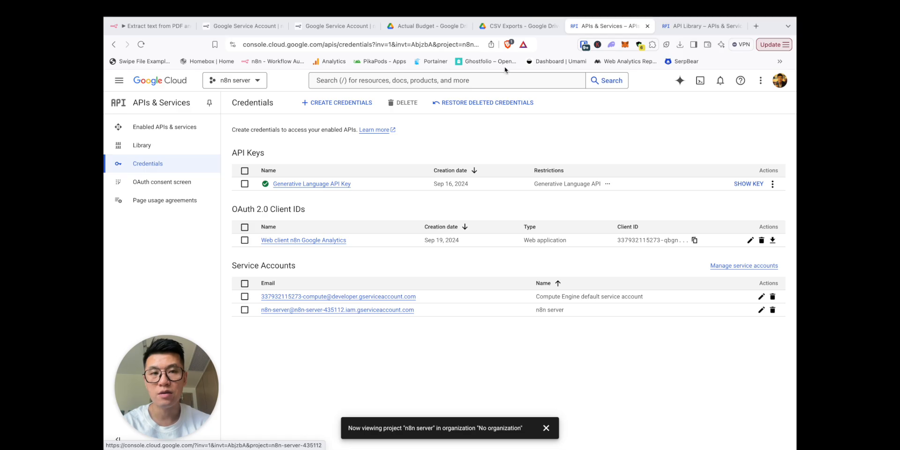
left_click(701, 26)
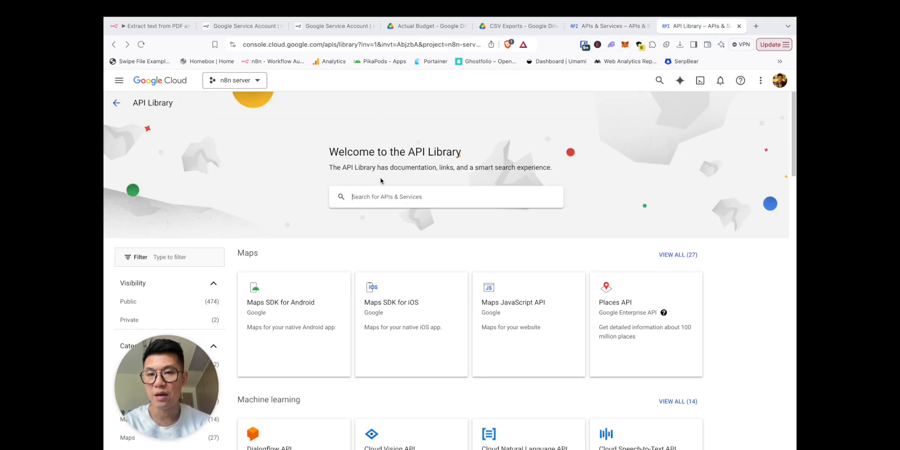
type("google drive")
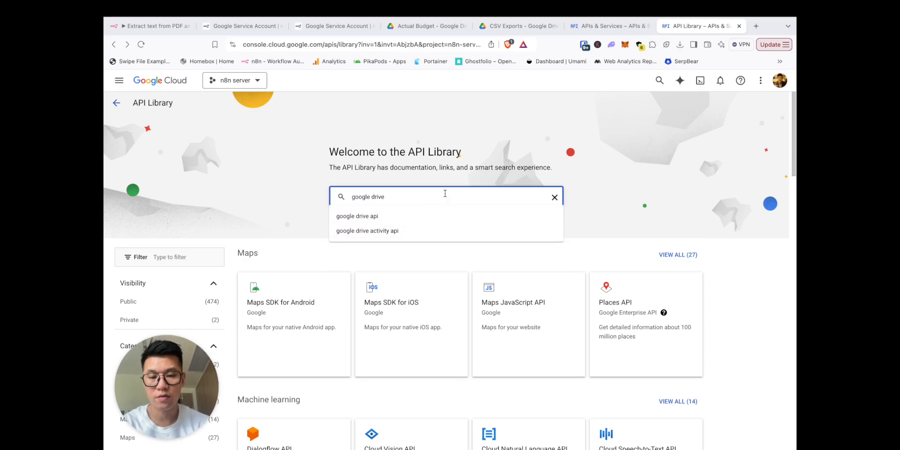
left_click(357, 215)
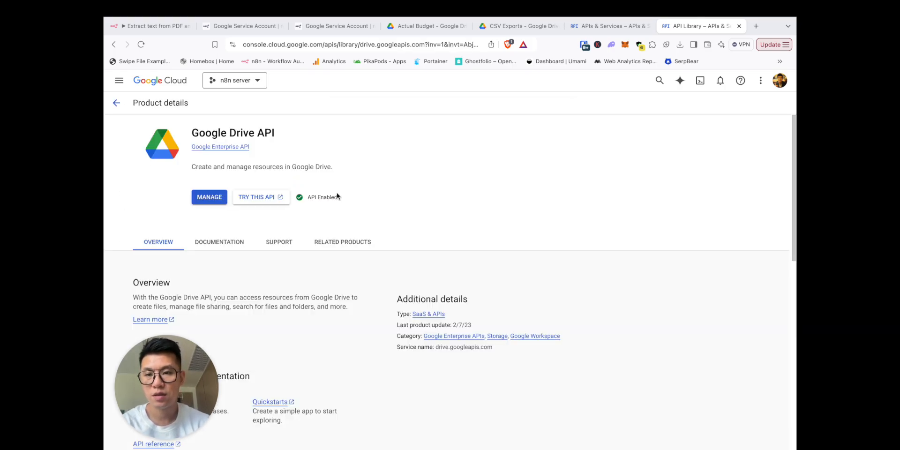
mouse_move(209, 196)
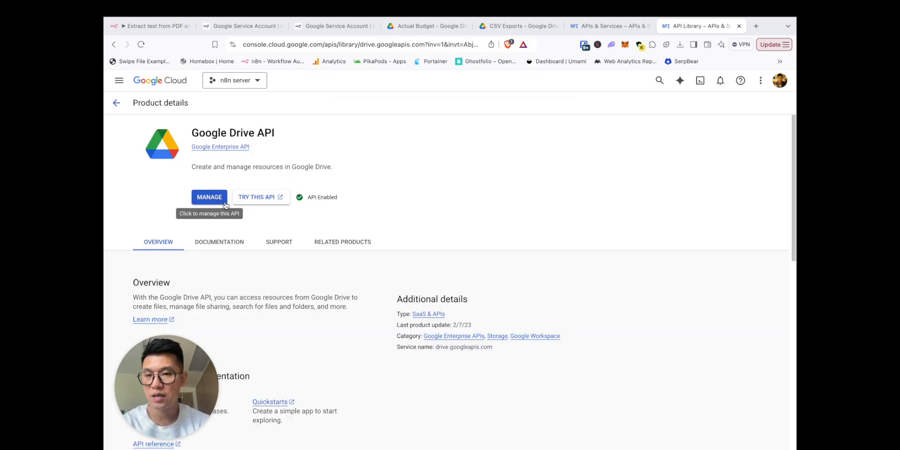
mouse_move(260, 197)
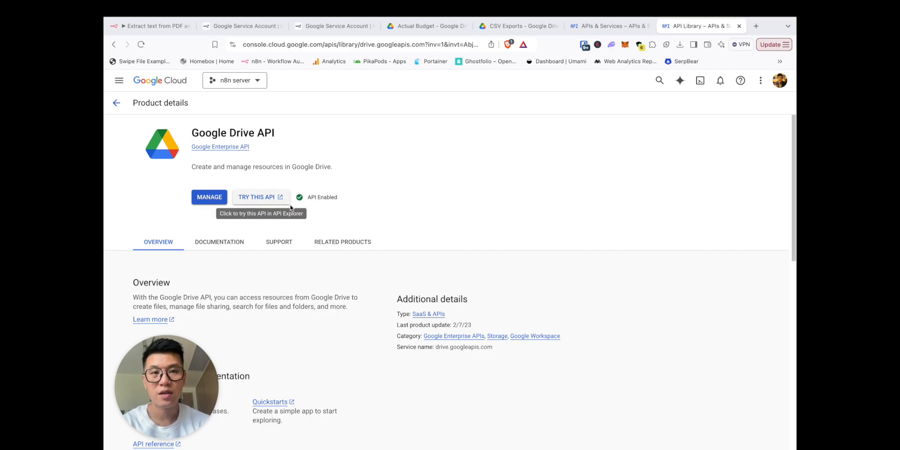
mouse_move(608, 26)
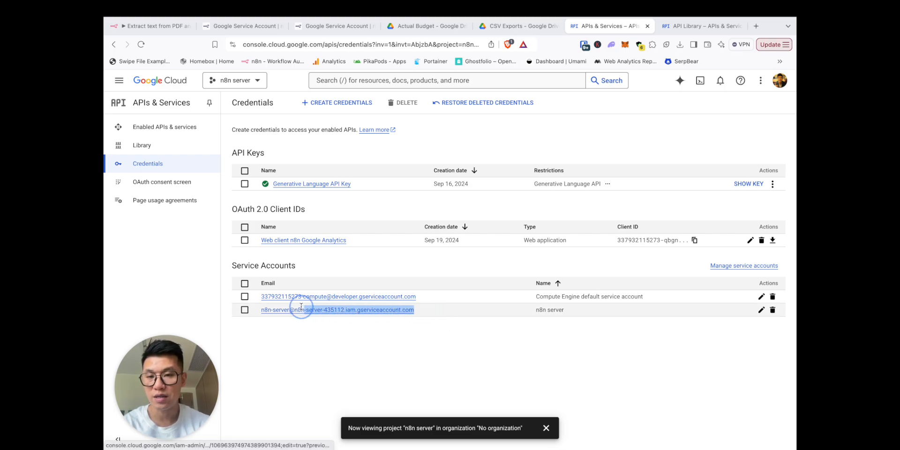
Copy the n8n-server service account email and confirm n8n's credential test succeeded
key("cmd+c")
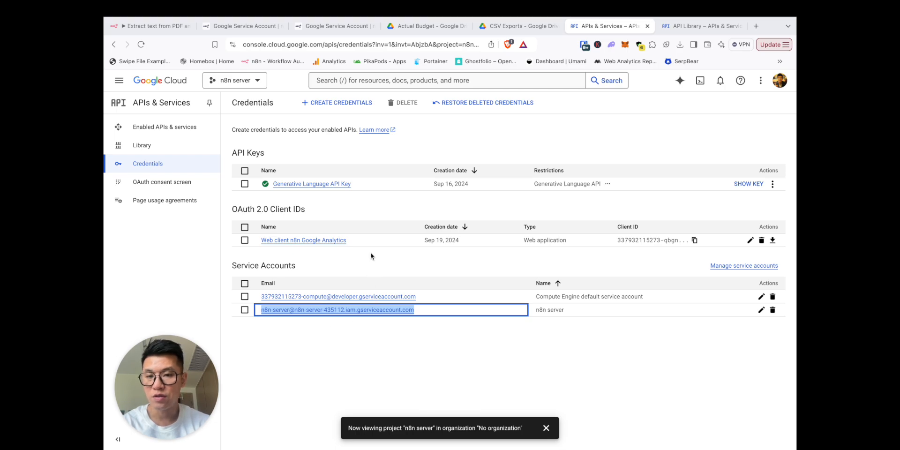
left_click(149, 26)
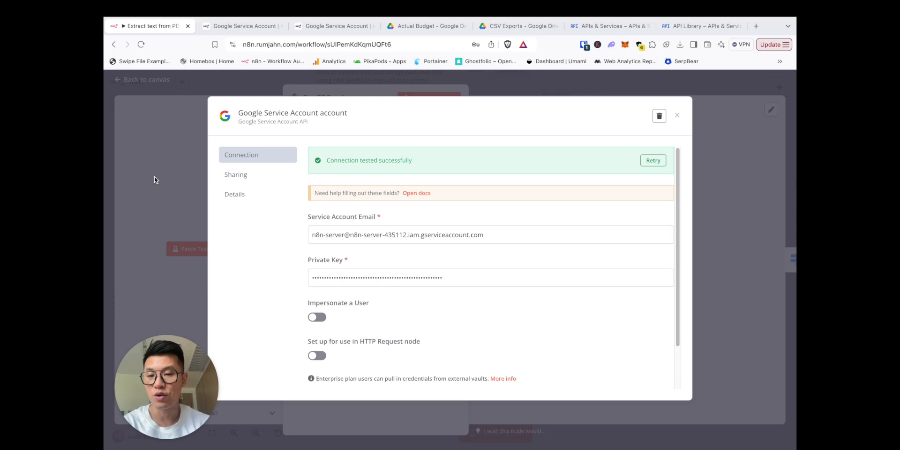
Close the credential modal and bring up the Actual Budget Google Drive folder
left_click(677, 115)
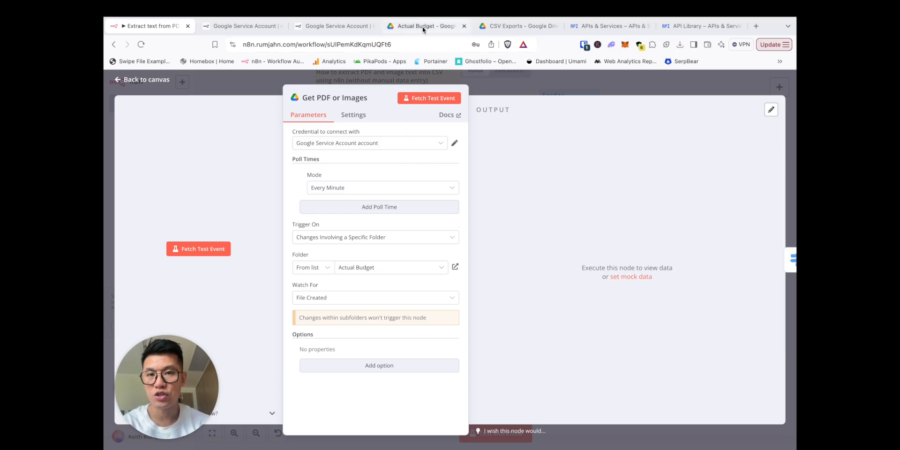
left_click(425, 26)
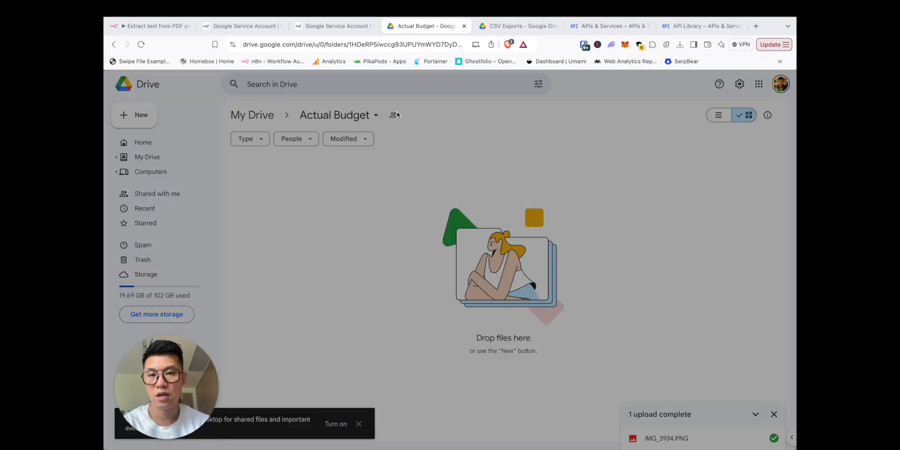
Check that the n8n-server service account has Editor access to Actual Budget
left_click(394, 115)
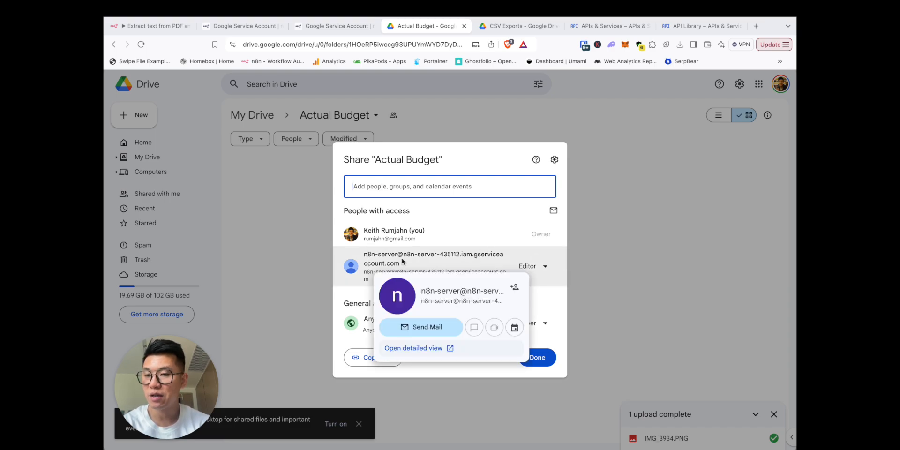
mouse_move(437, 251)
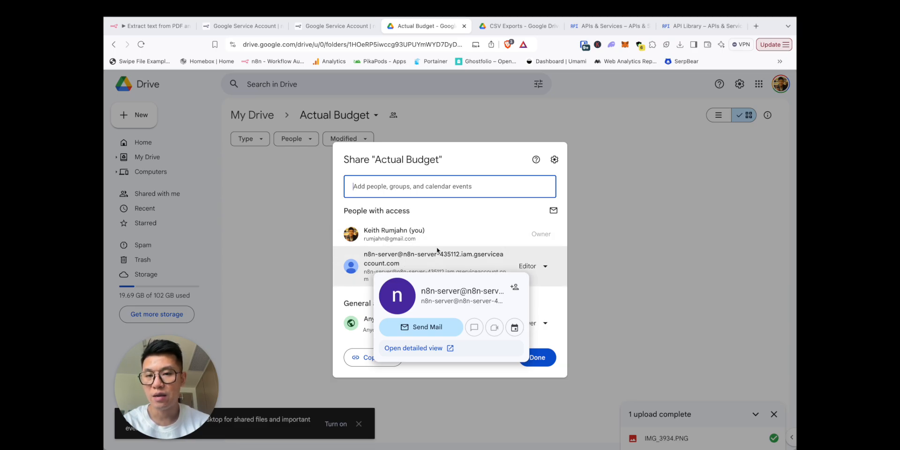
left_click(536, 358)
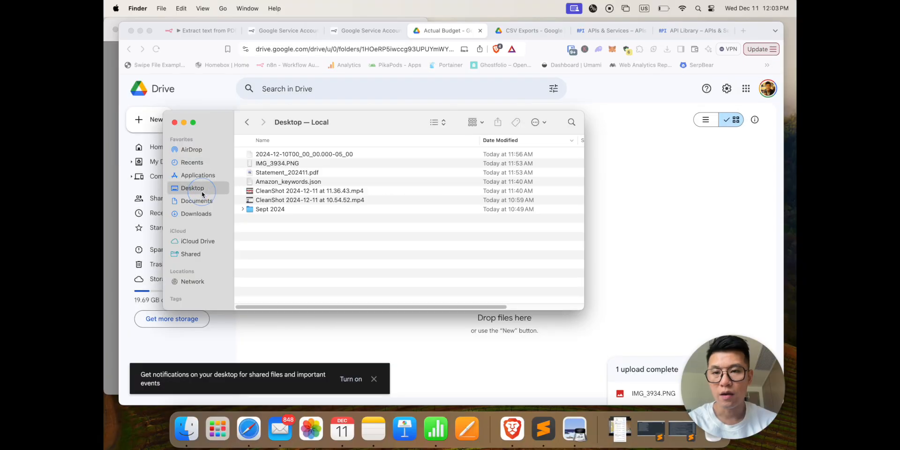
Upload IMG_3934.PNG from the Desktop into the Actual Budget Drive folder
left_click(277, 163)
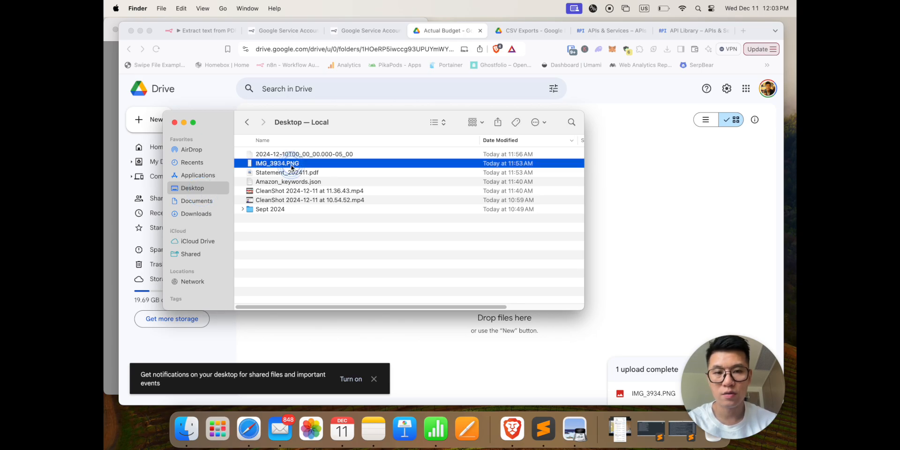
double_click(277, 163)
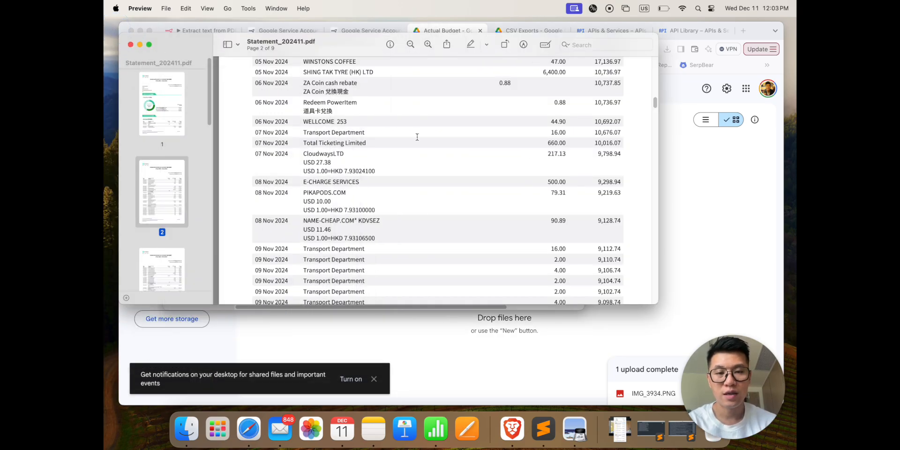
left_click(186, 428)
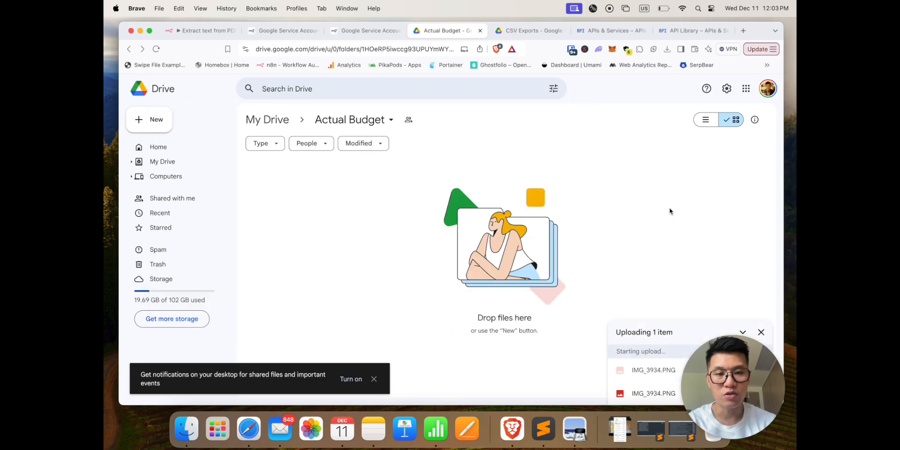
left_click(199, 31)
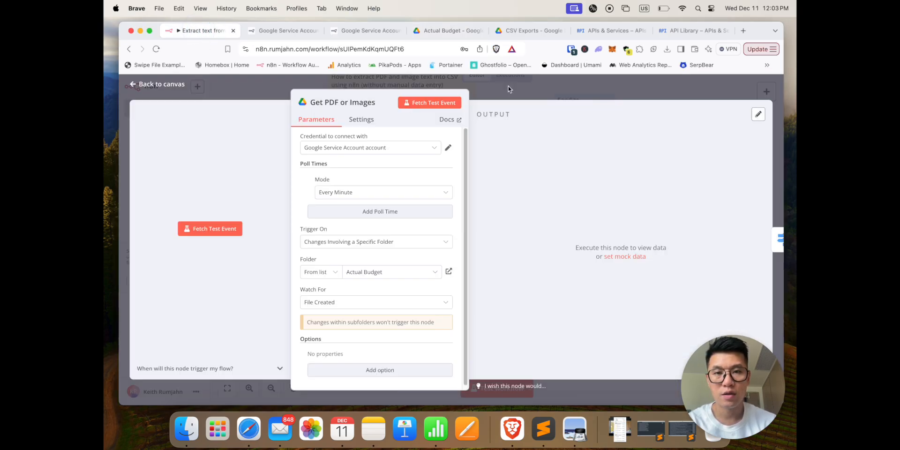
Open the in-progress workflow execution from the Executions history
left_click(155, 84)
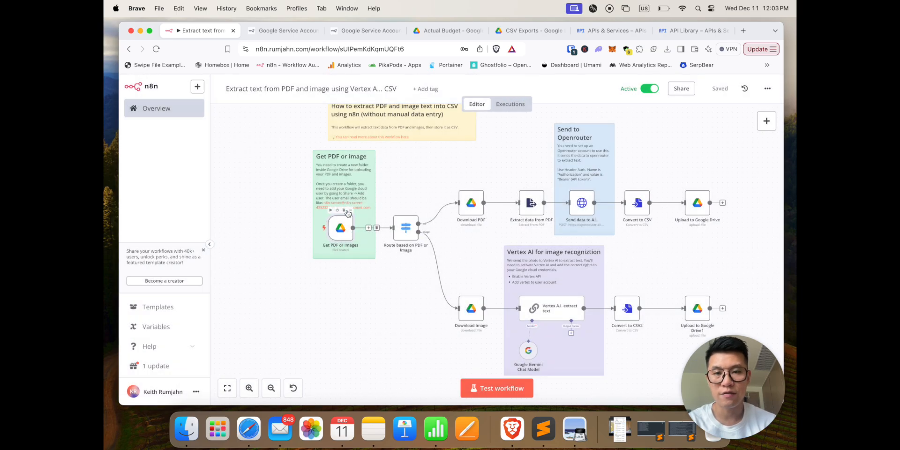
left_click(509, 104)
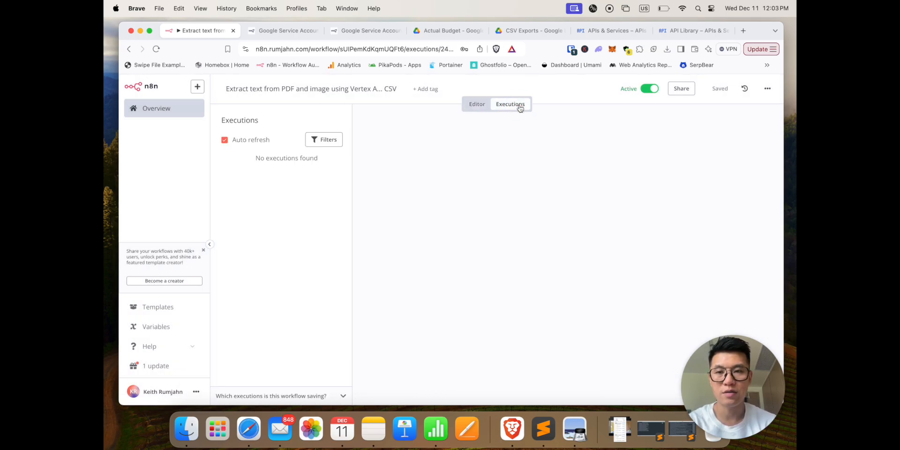
left_click(256, 196)
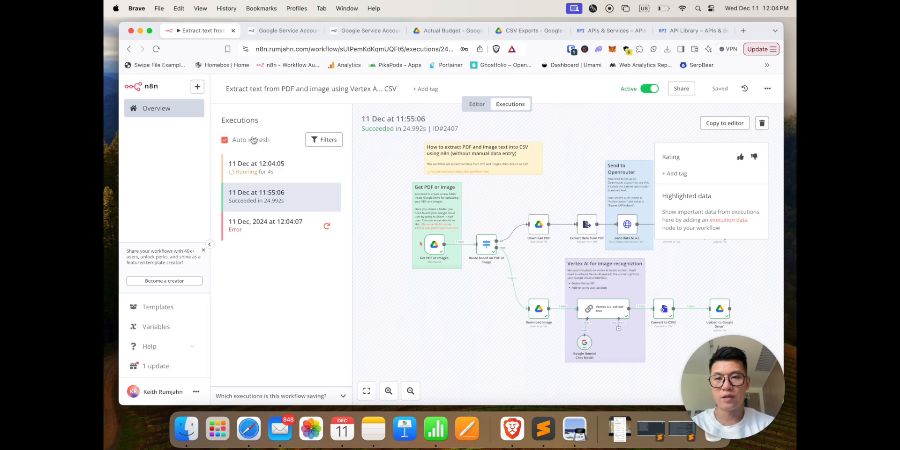
left_click(256, 166)
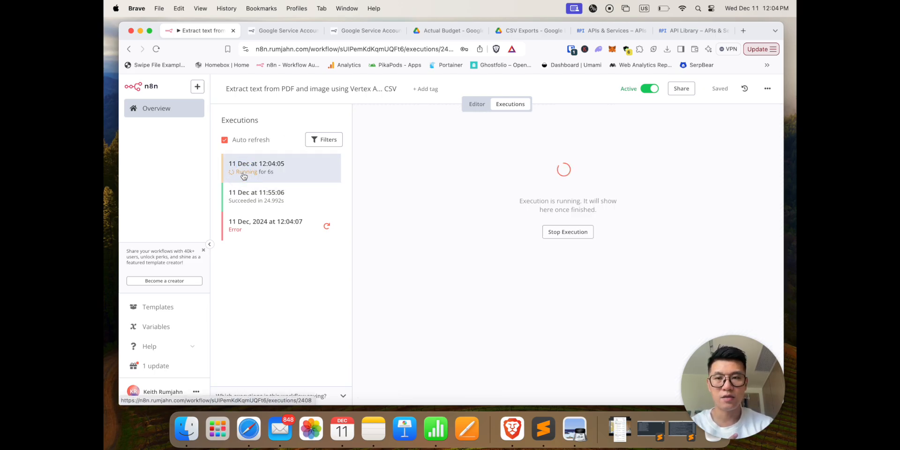
mouse_move(504, 250)
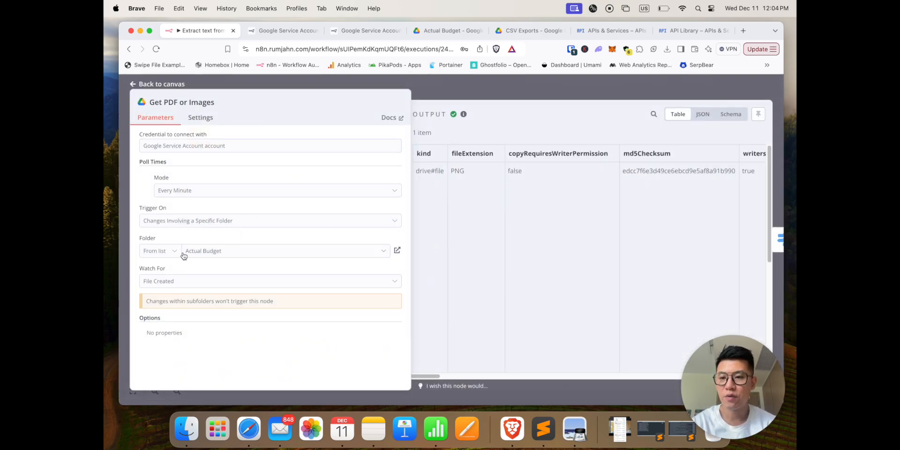
mouse_move(218, 250)
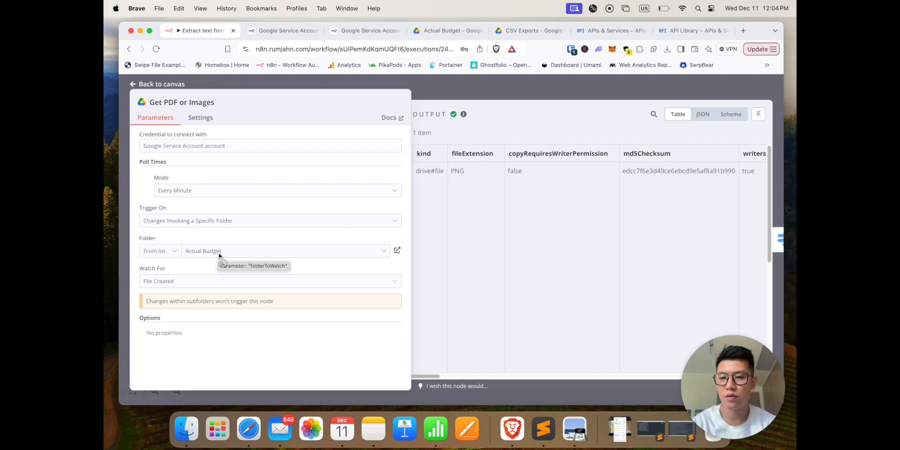
mouse_move(162, 291)
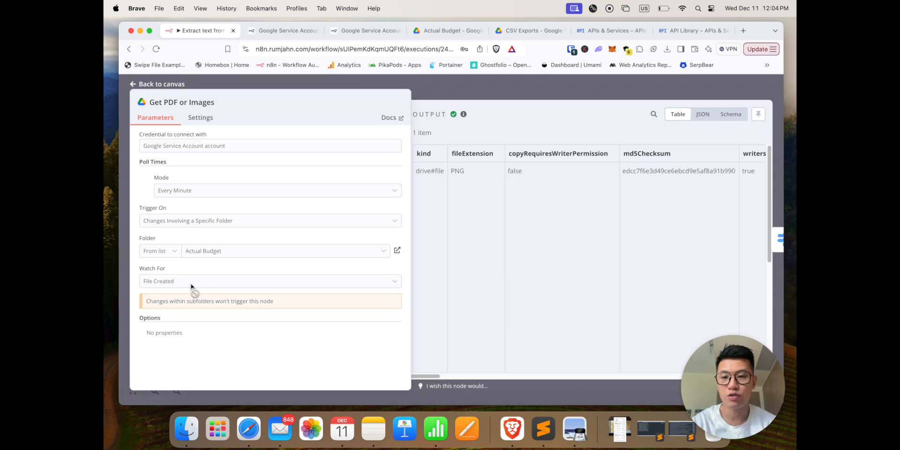
mouse_move(665, 172)
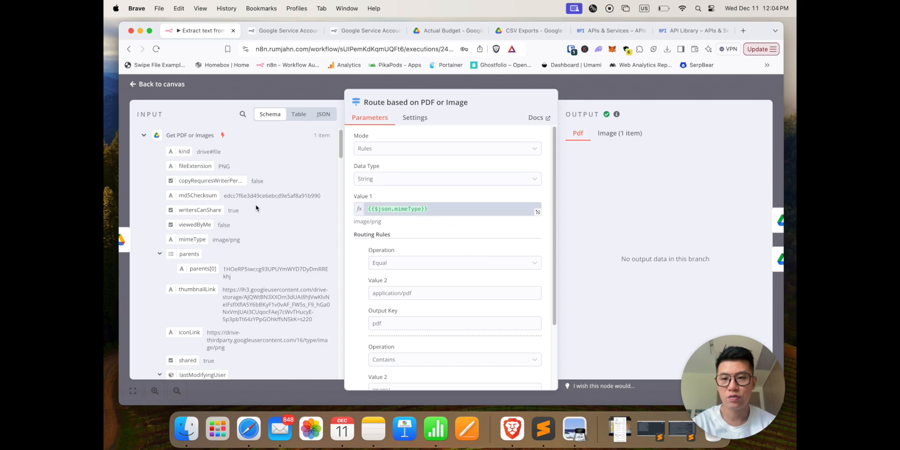
Scroll through the routing rules separating application/pdf and image/ files
scroll("down", 3)
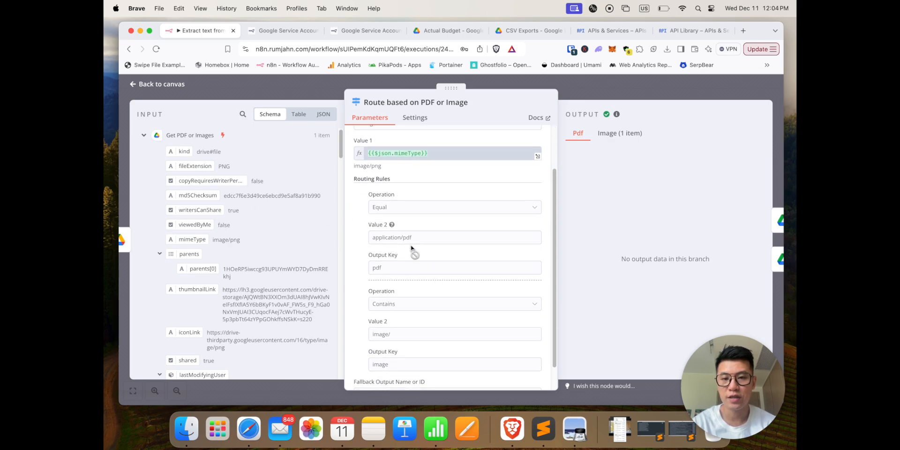
scroll("down", 3)
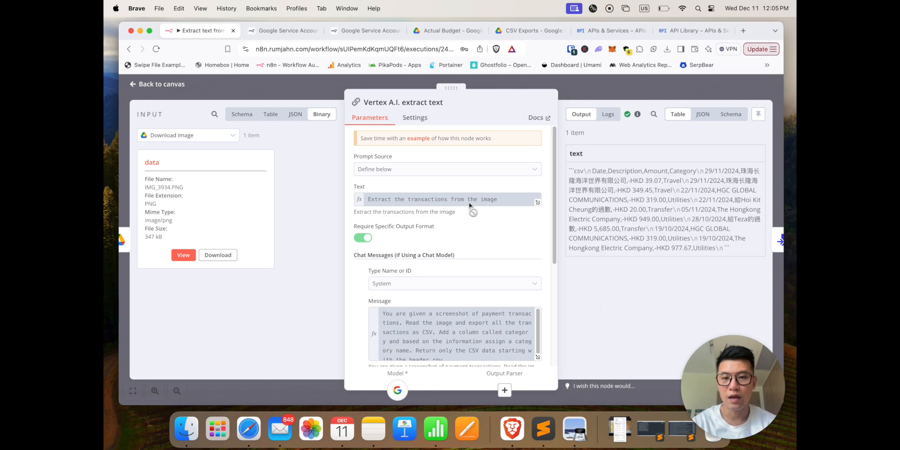
mouse_move(554, 239)
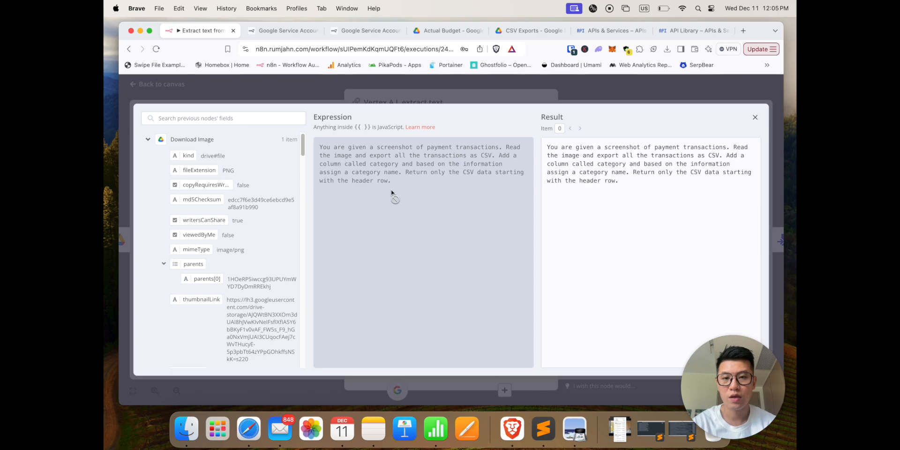
mouse_move(462, 161)
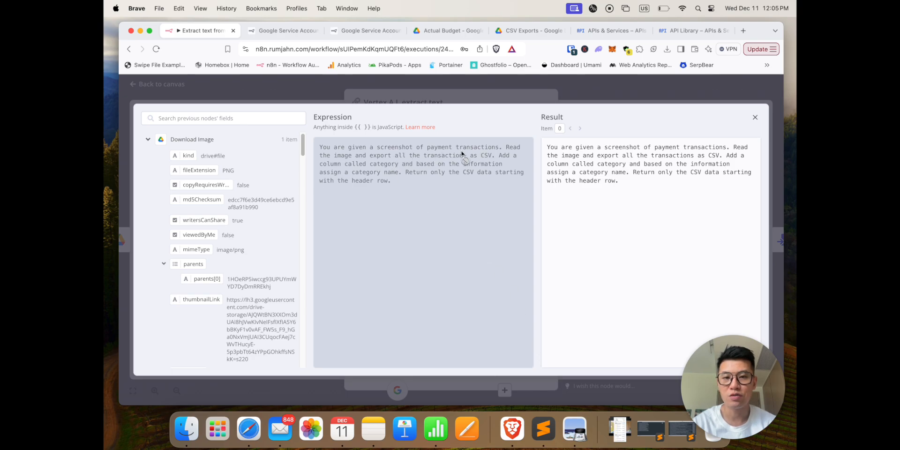
mouse_move(407, 180)
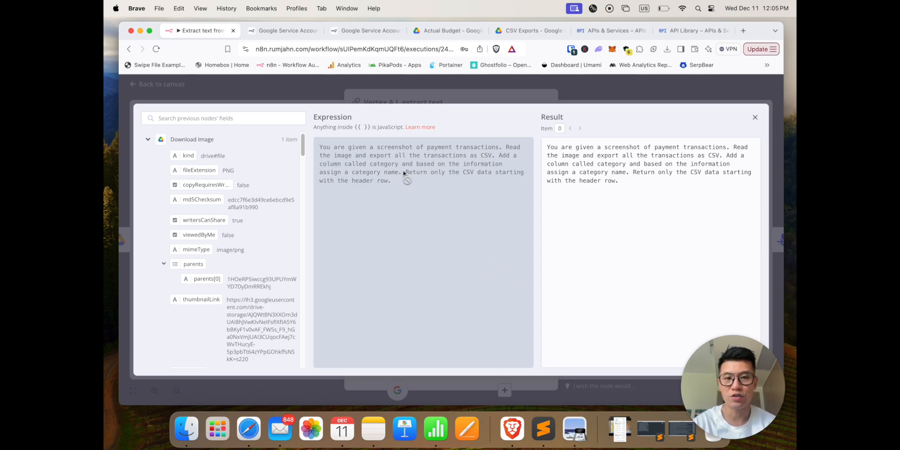
mouse_move(452, 178)
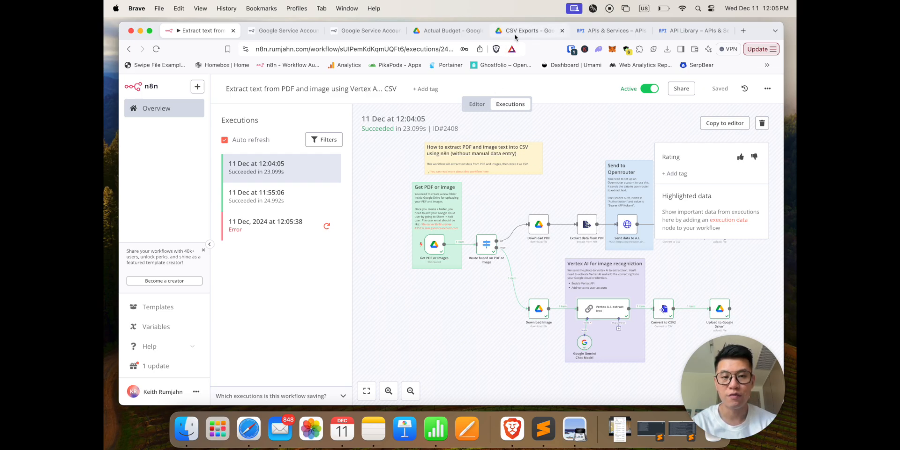
Open the newest 2024-12-10 CSV export from the CSV Exports folder in TextEdit
left_click(525, 30)
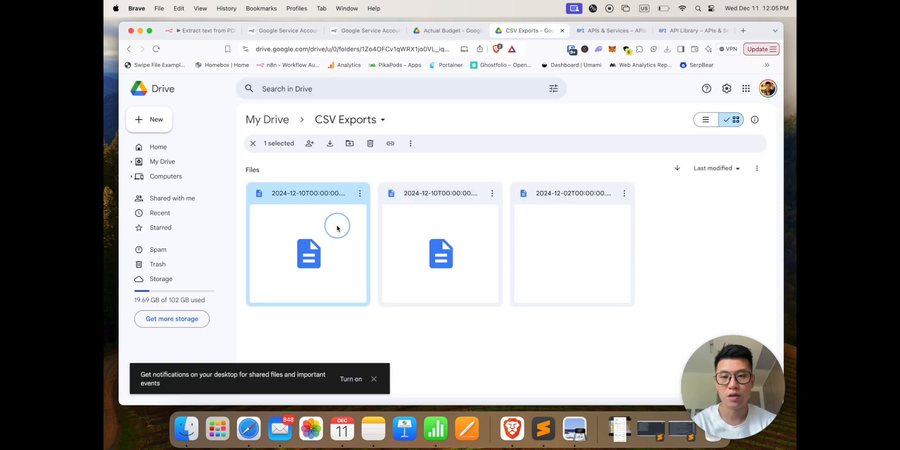
double_click(308, 254)
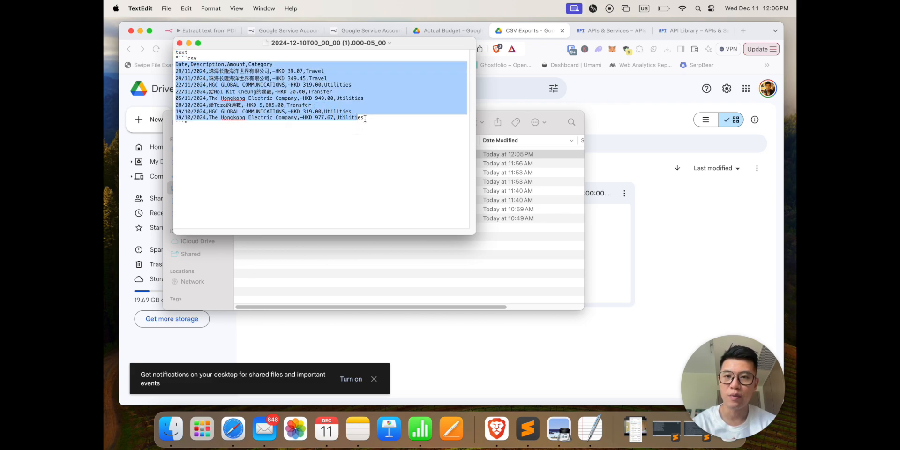
left_click(381, 122)
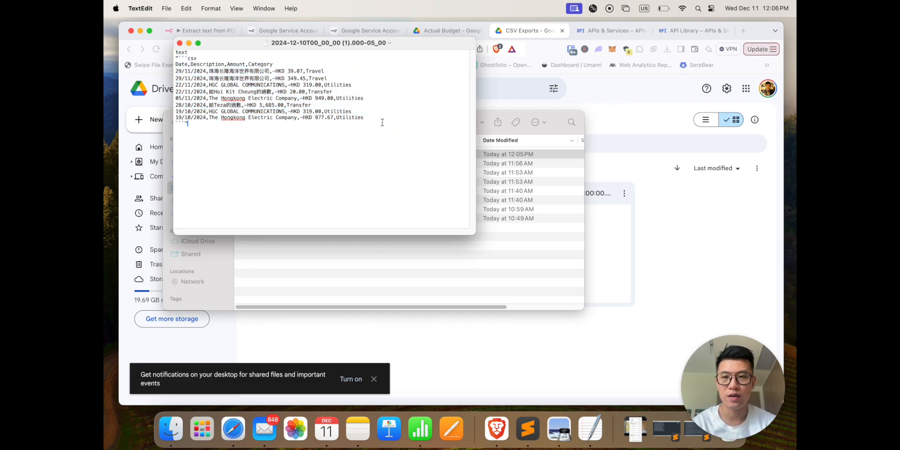
mouse_move(651, 145)
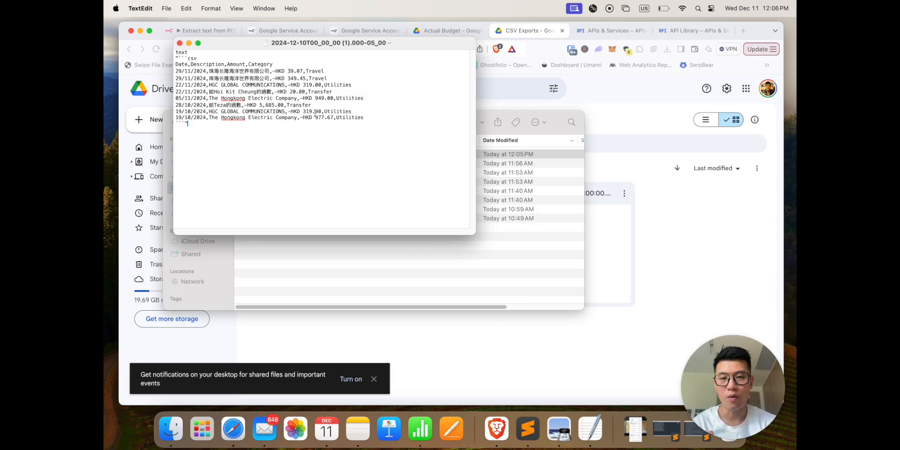
left_click(742, 30)
type("vertex")
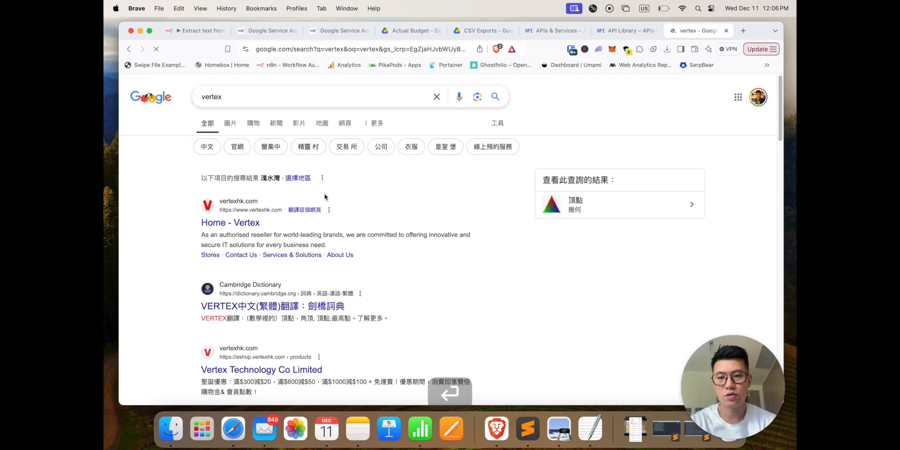
Search 'vertex google' and review the Vertex AI Platform product page
type("google")
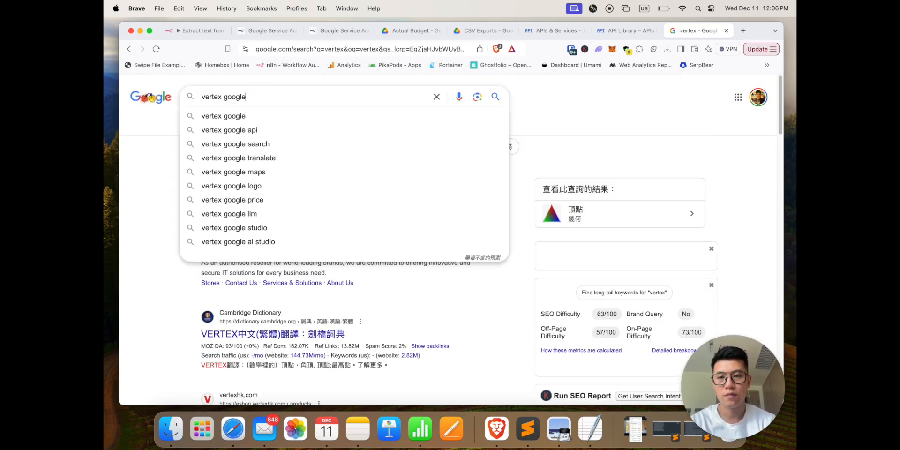
left_click(237, 206)
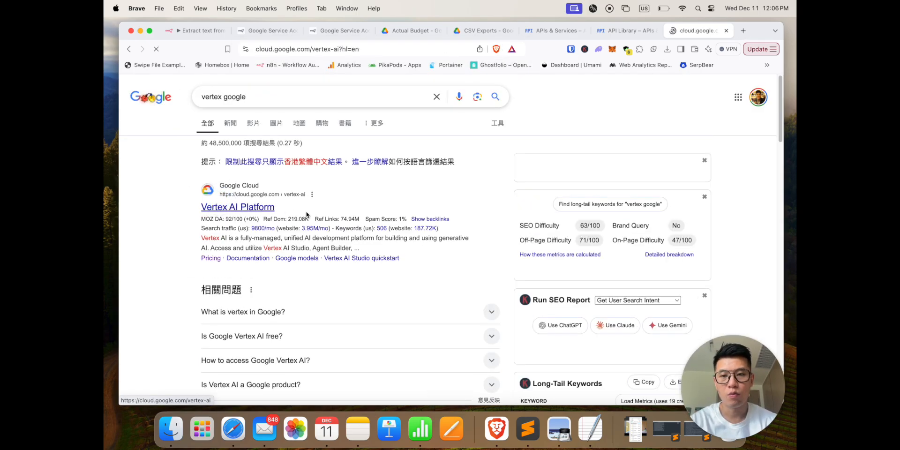
left_click(237, 207)
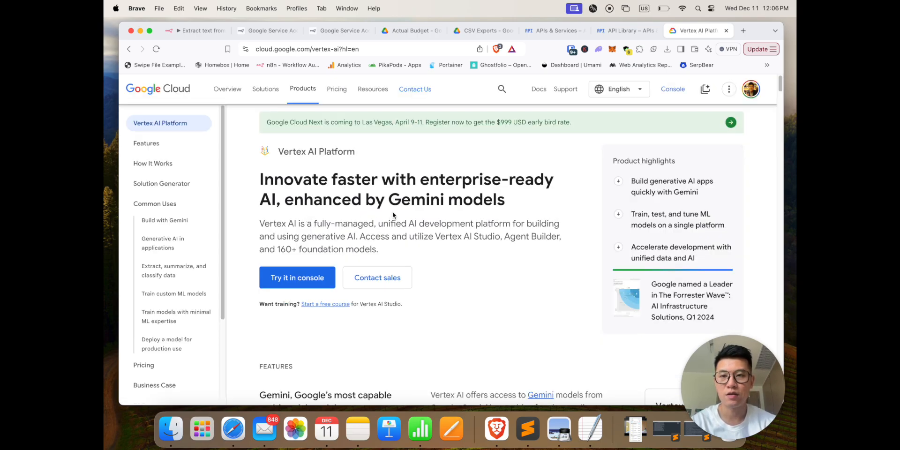
scroll("down", 3)
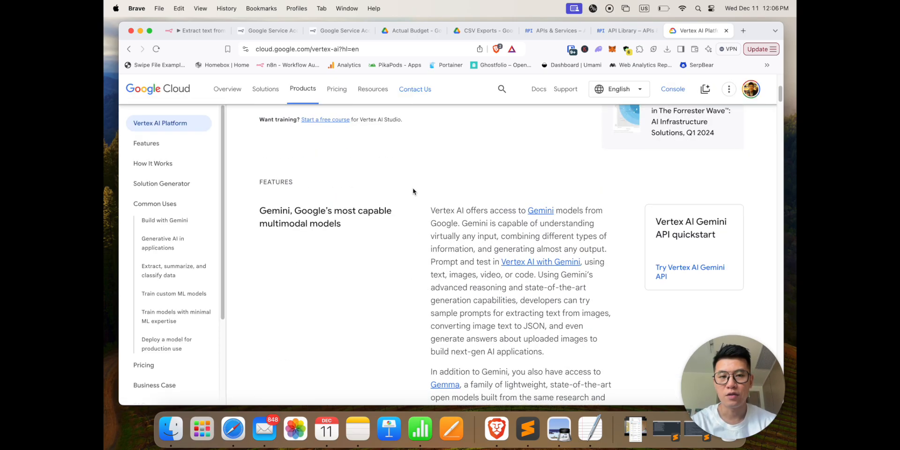
scroll("up", 3)
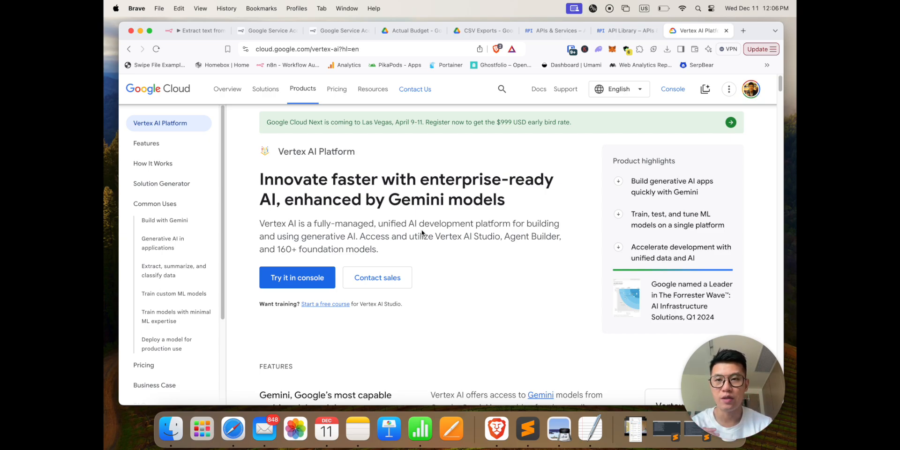
mouse_move(331, 194)
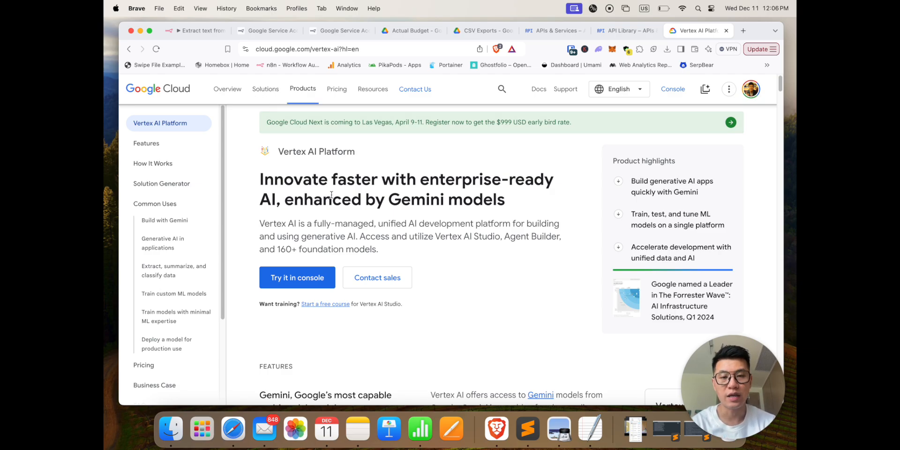
Check the succeeded 12:04:05 run in n8n, then return to the Actual Budget folder
left_click(195, 31)
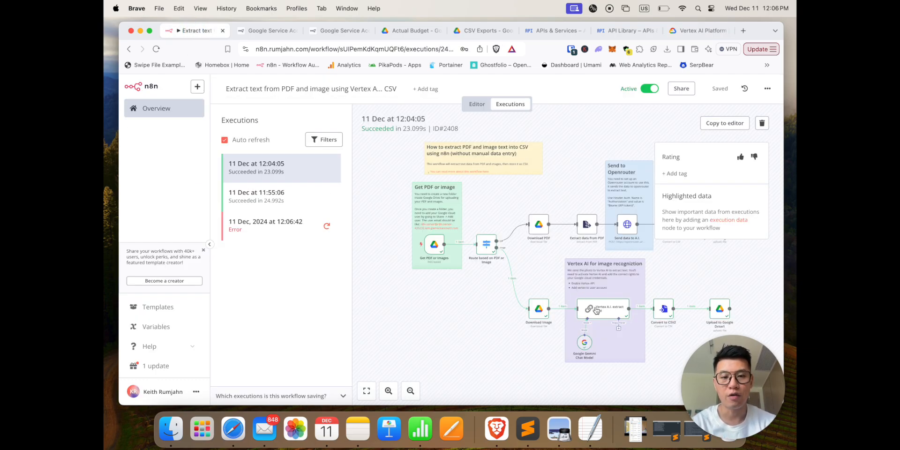
mouse_move(596, 313)
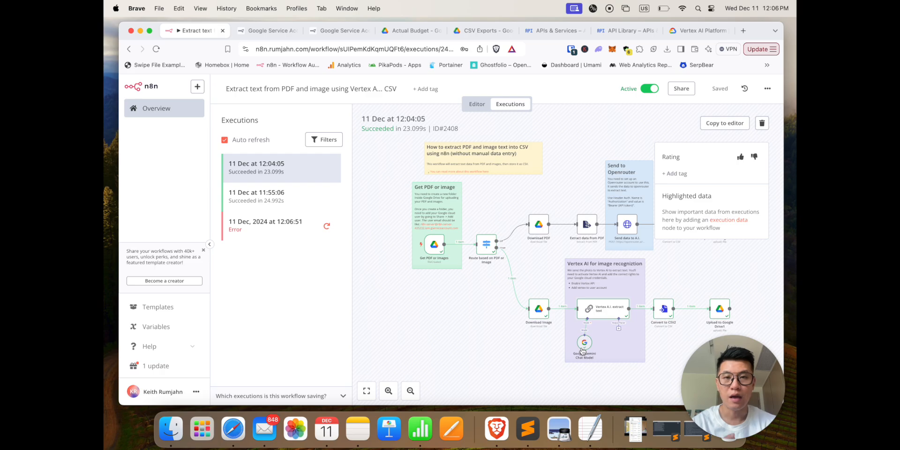
left_click(408, 31)
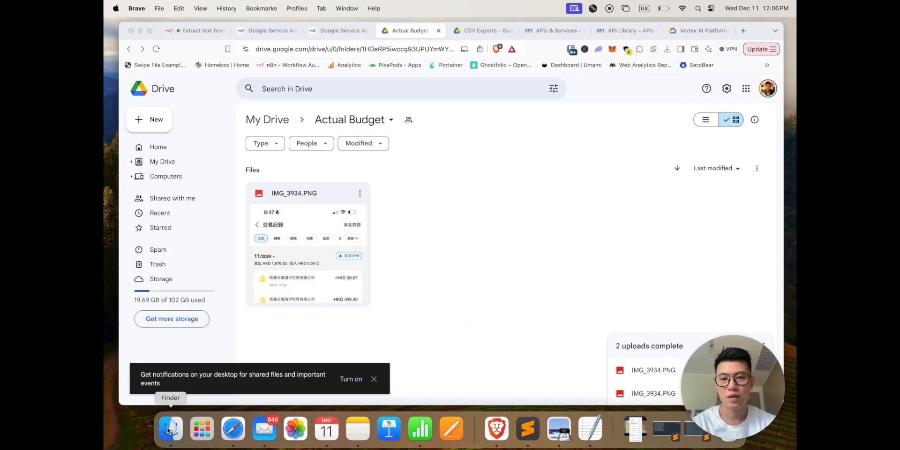
Upload Statement_202411.pdf from Finder into the Actual Budget Drive folder
left_click(169, 428)
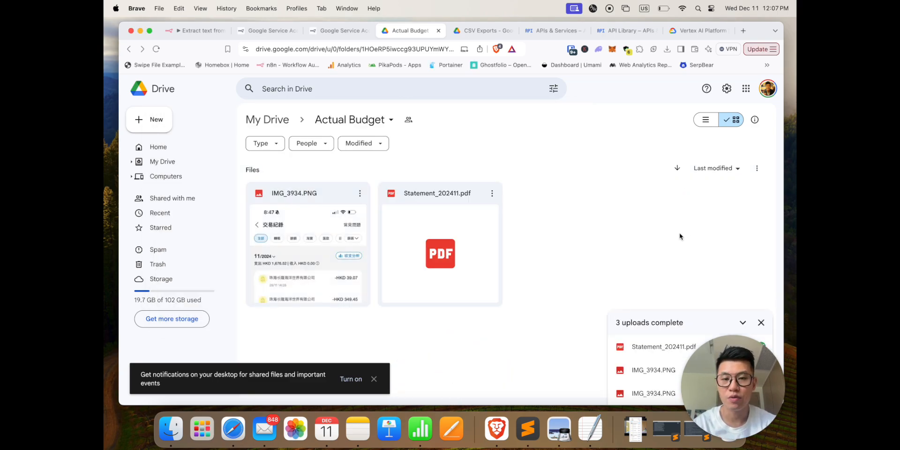
left_click(195, 31)
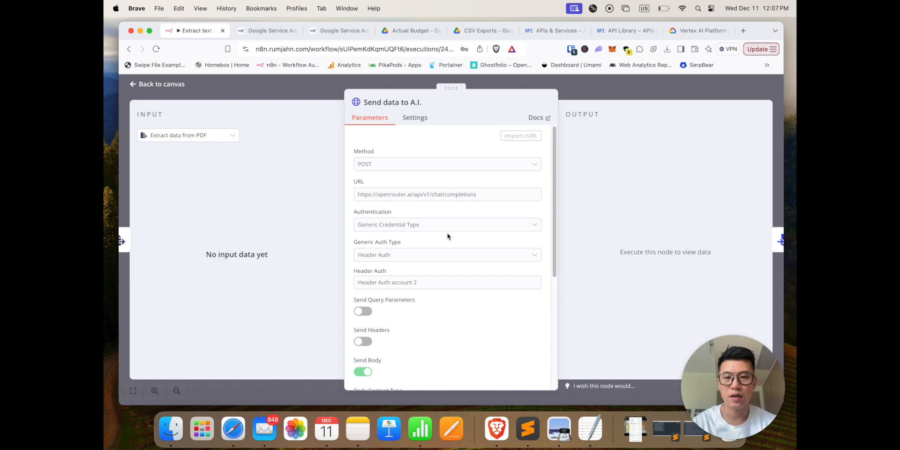
Review the bank-statement-to-CSV prompt in the Send data to A.I. body, then return to canvas
scroll("down", 3)
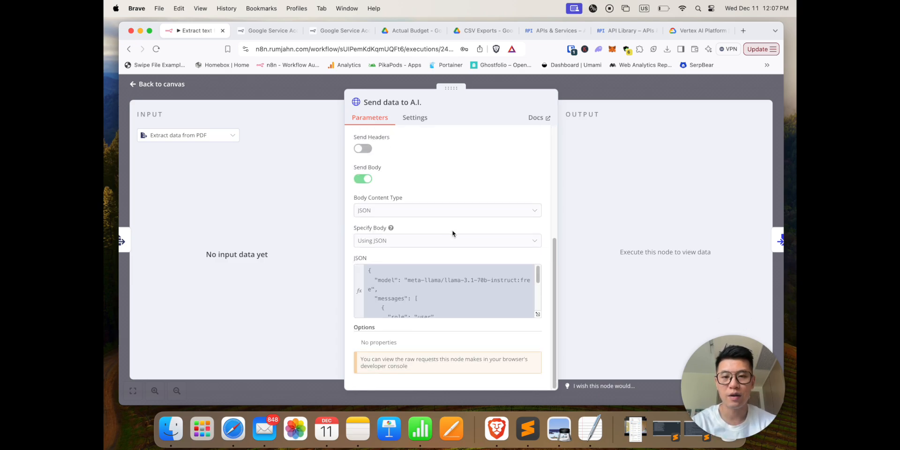
mouse_move(459, 230)
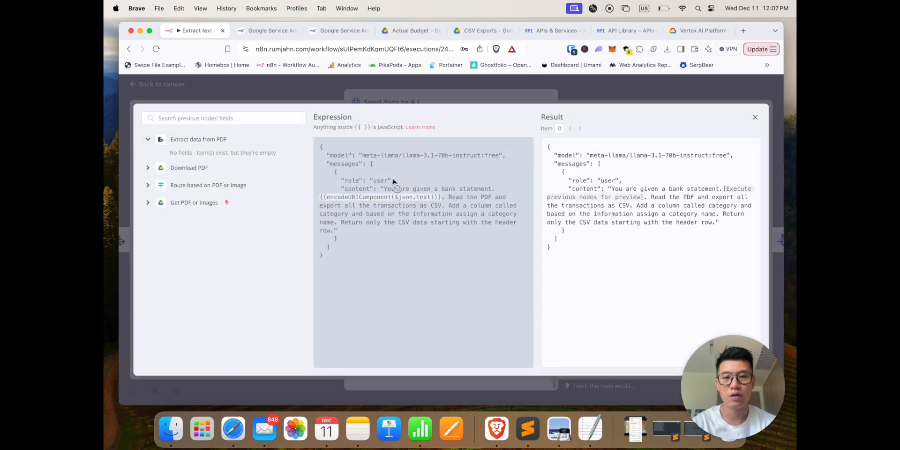
mouse_move(457, 166)
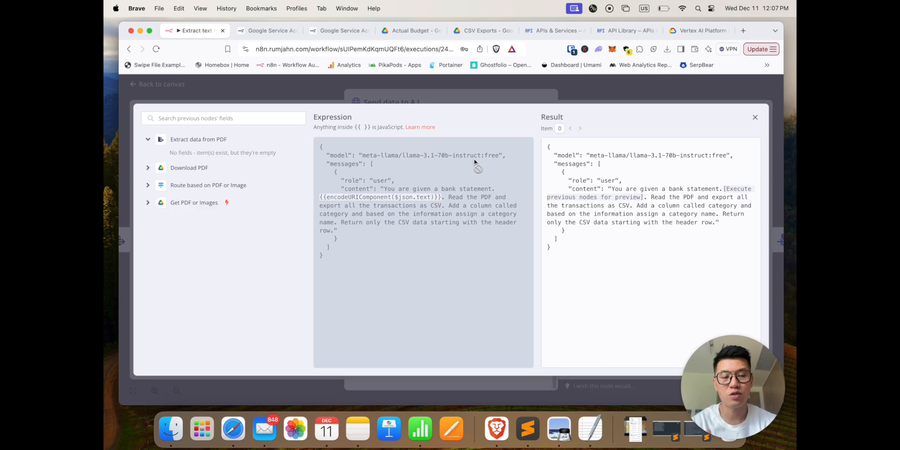
mouse_move(472, 167)
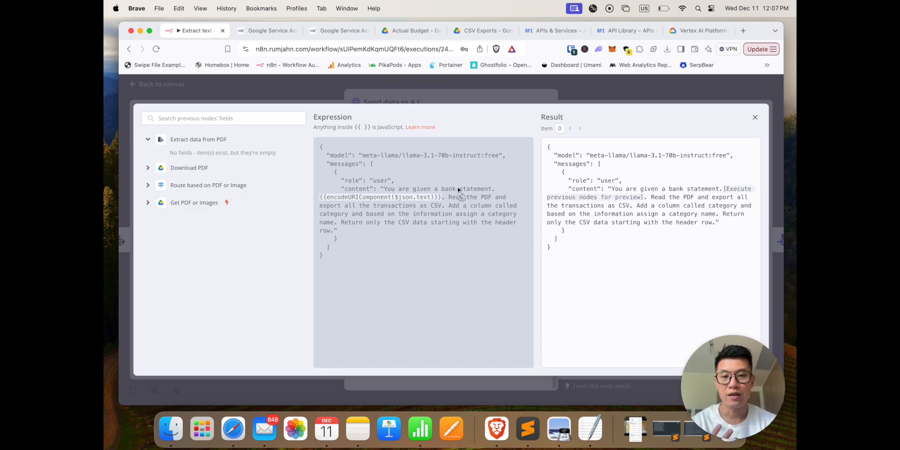
mouse_move(459, 207)
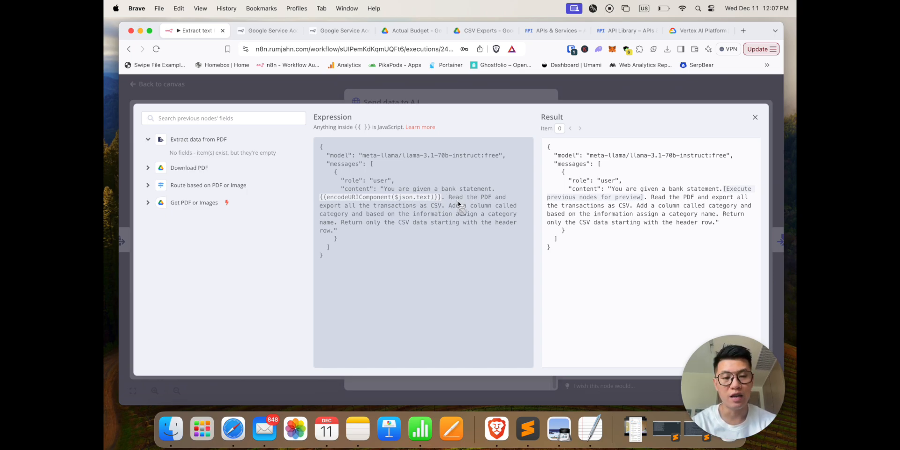
left_click(755, 117)
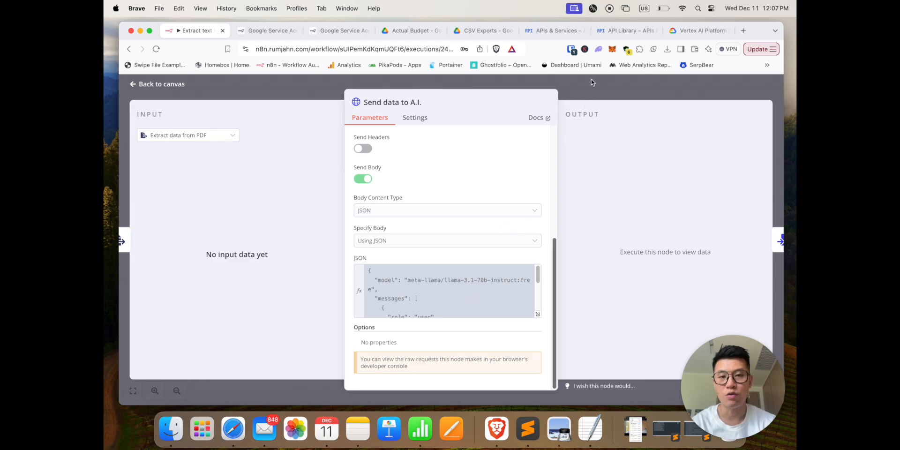
left_click(156, 84)
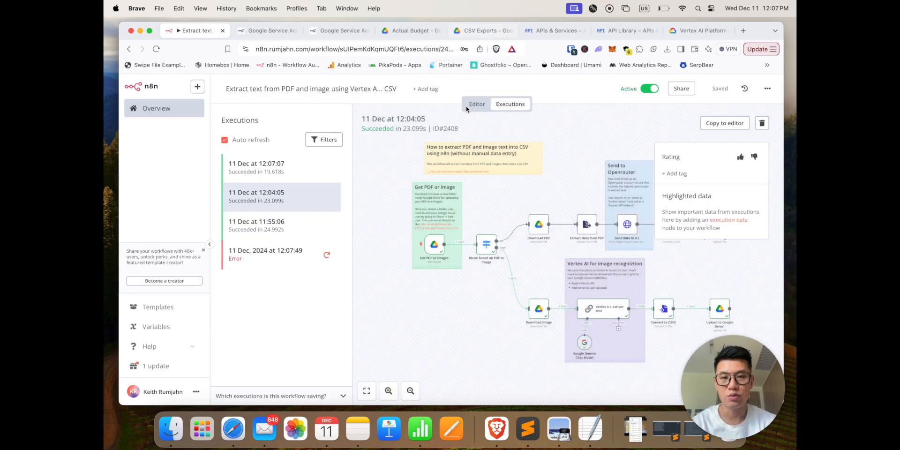
Open the 11 Dec 12:07:07 execution that succeeded in 19.618s
left_click(281, 167)
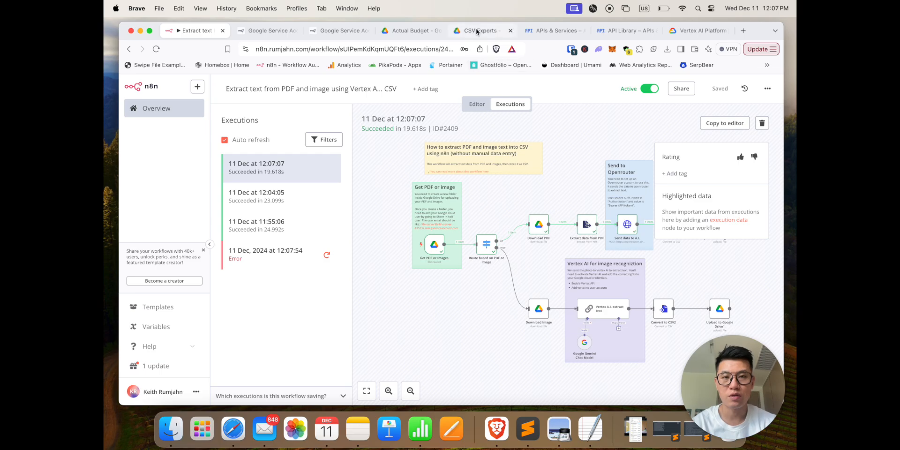
Download the newest export from the CSV Exports folder and reveal it in Finder
left_click(481, 30)
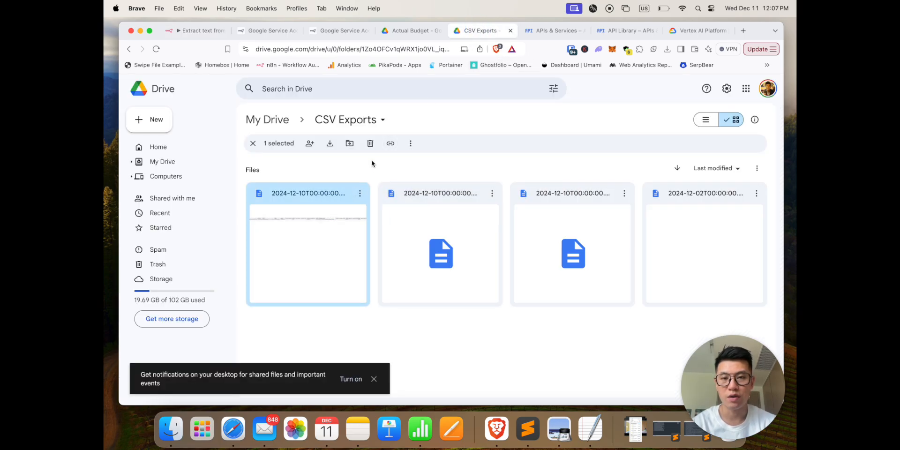
mouse_move(340, 206)
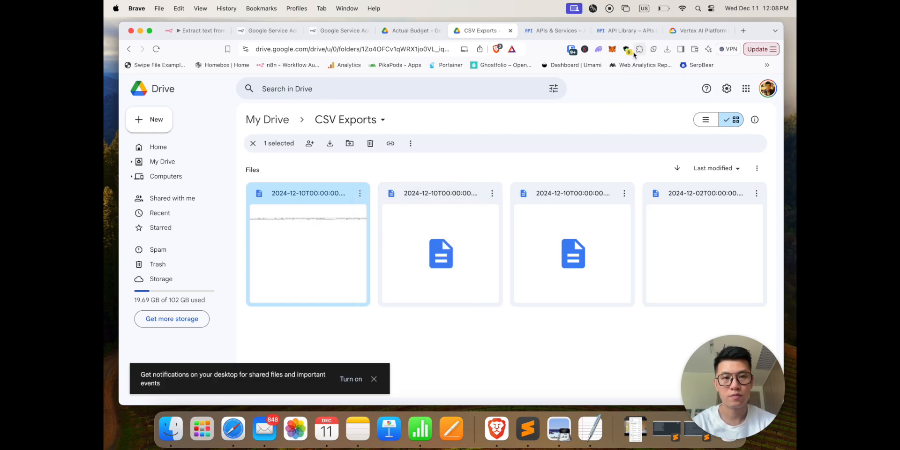
left_click(330, 143)
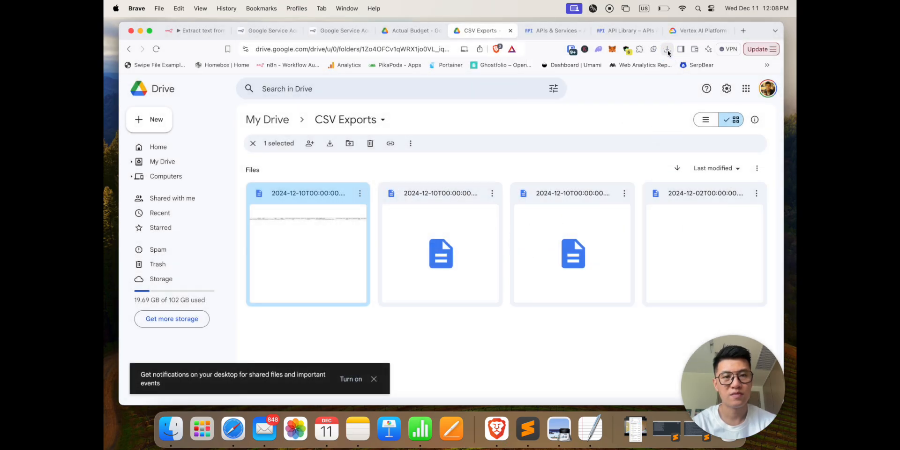
left_click(666, 48)
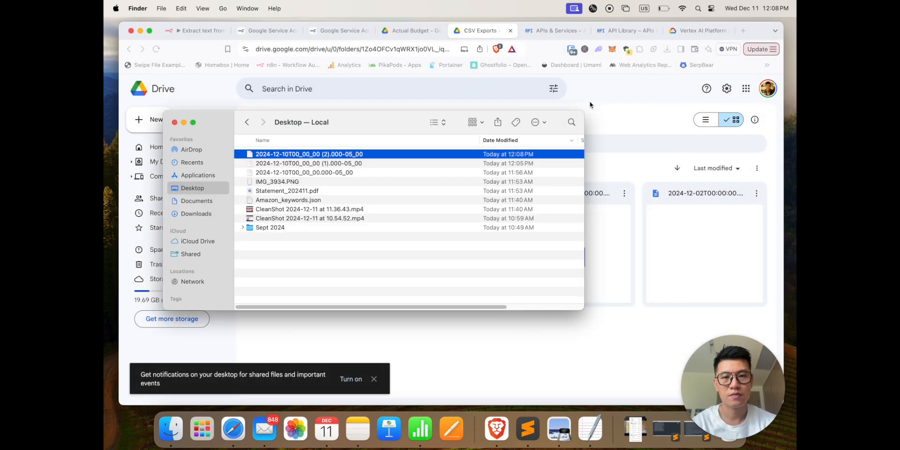
Open the CSV in TextEdit and highlight the categorized transaction rows
right_click(309, 153)
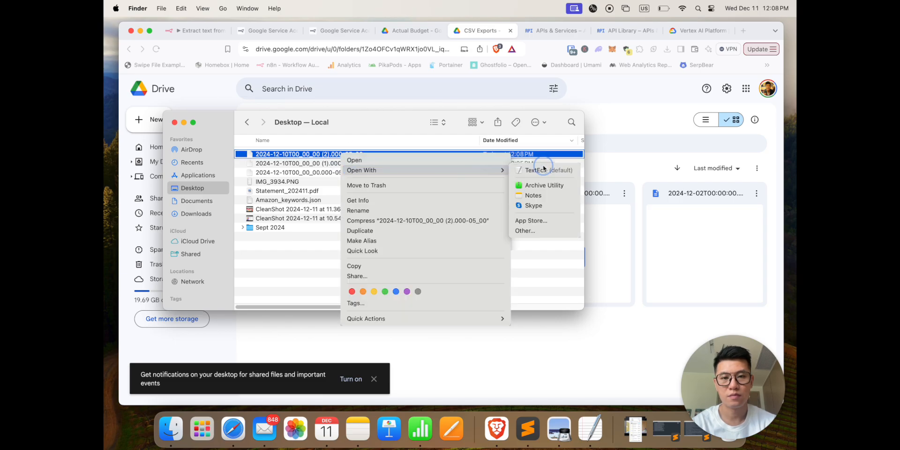
left_click(540, 169)
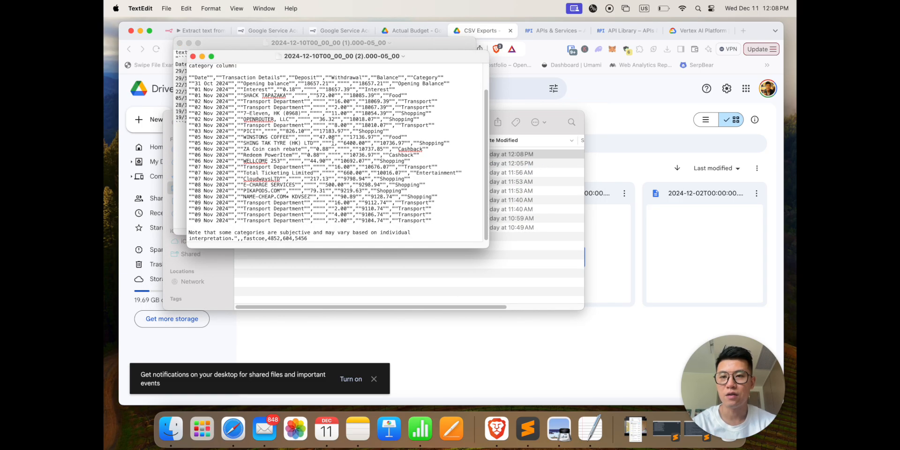
left_click_drag(235, 131, 425, 185)
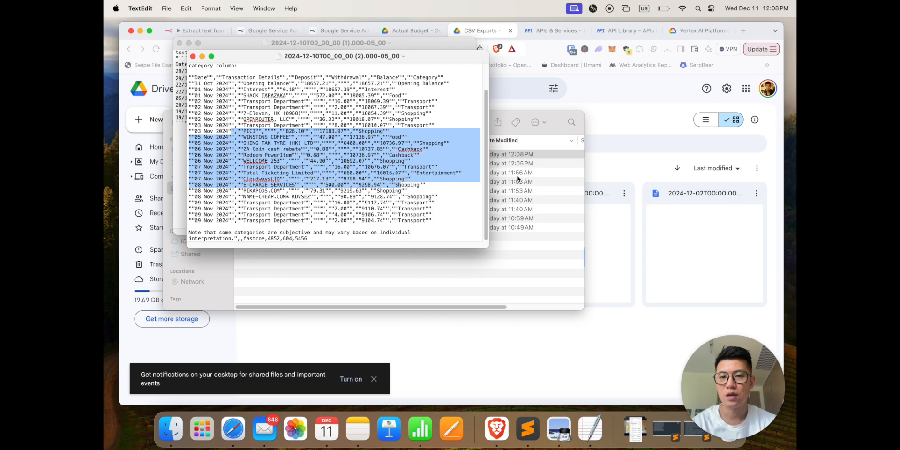
mouse_move(580, 348)
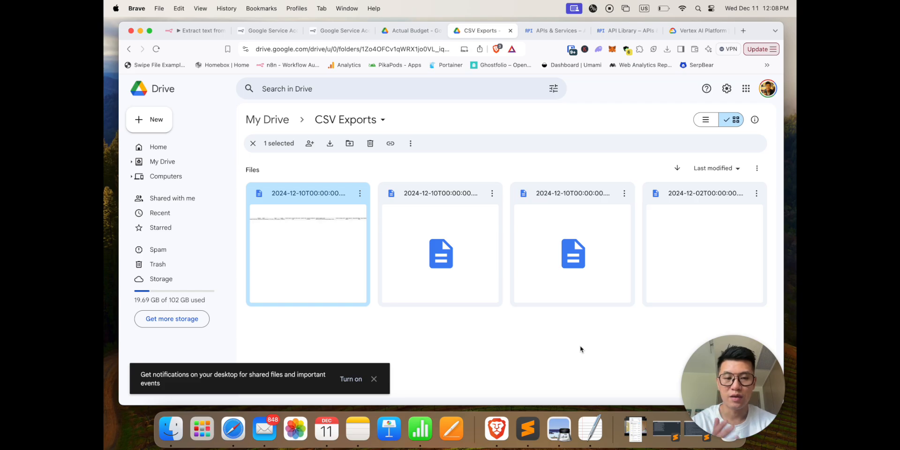
mouse_move(468, 114)
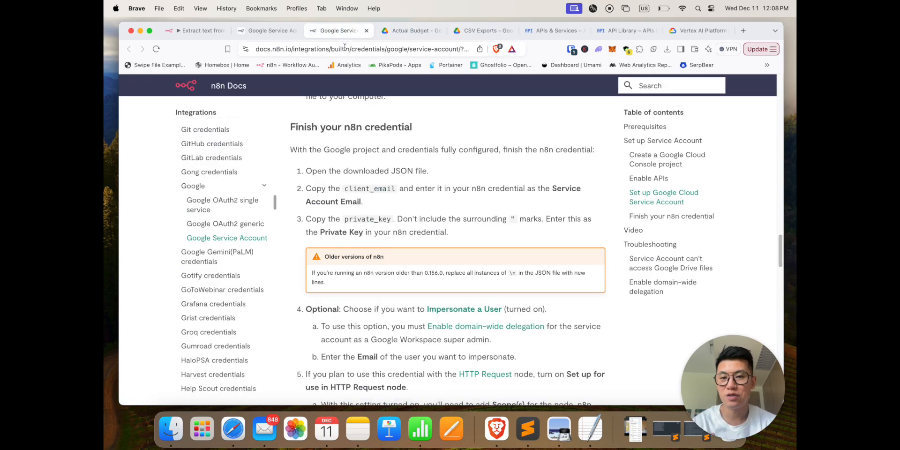
Switch back to the n8n tab showing the succeeded 12:07:07 execution
left_click(195, 31)
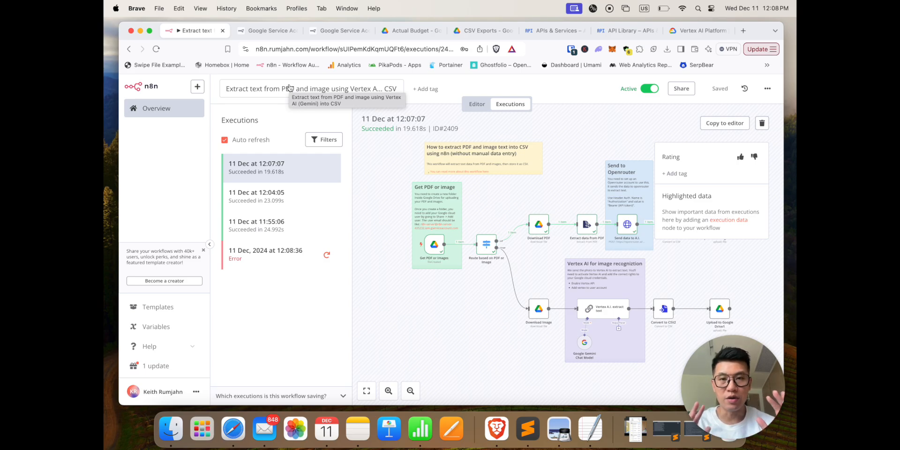
mouse_move(536, 225)
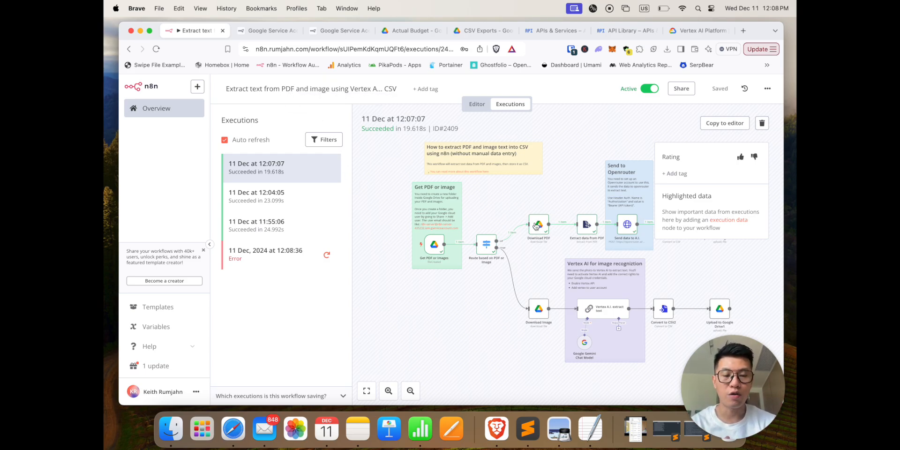
mouse_move(531, 302)
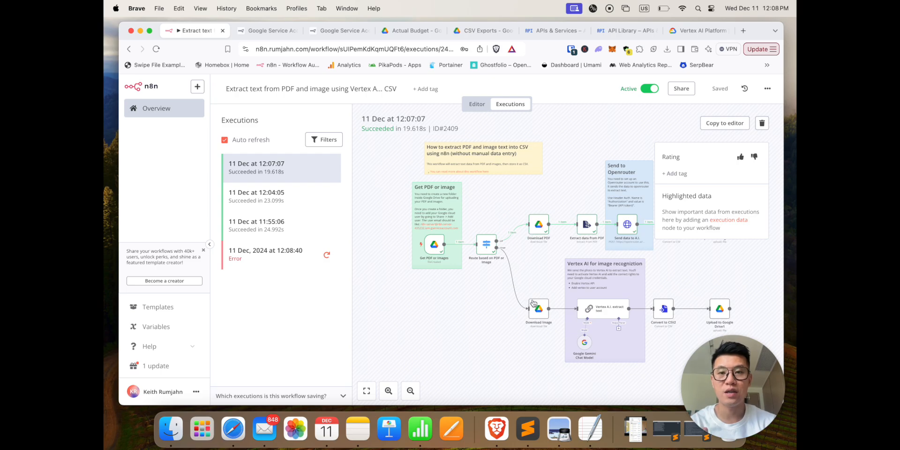